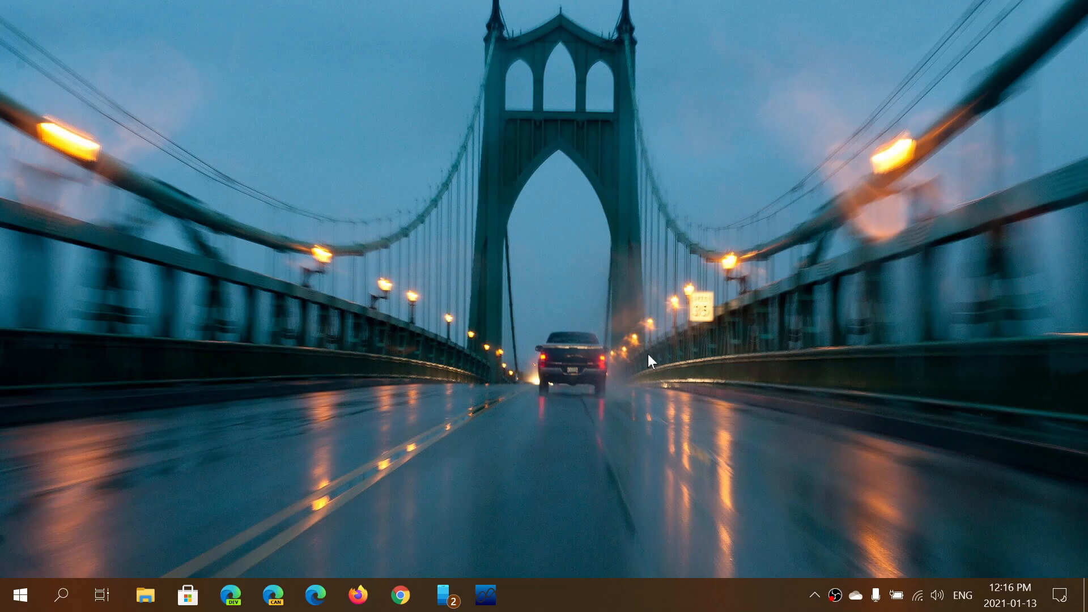
mouse_move(484, 532)
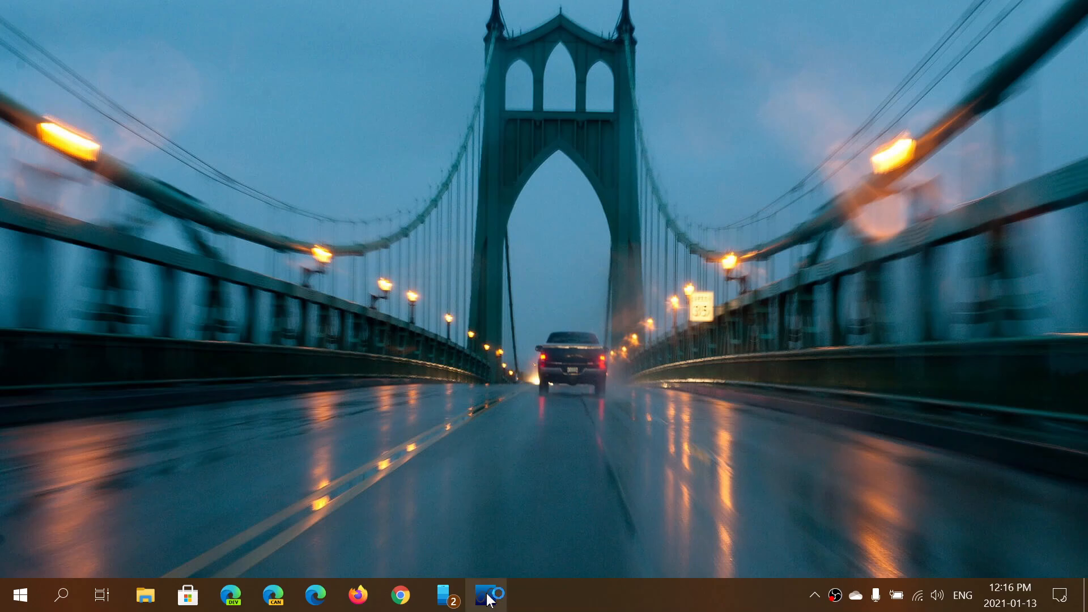
Step: Launch AIRSPY SDR# Studio from the taskbar so its splash screen appears
left_click(486, 595)
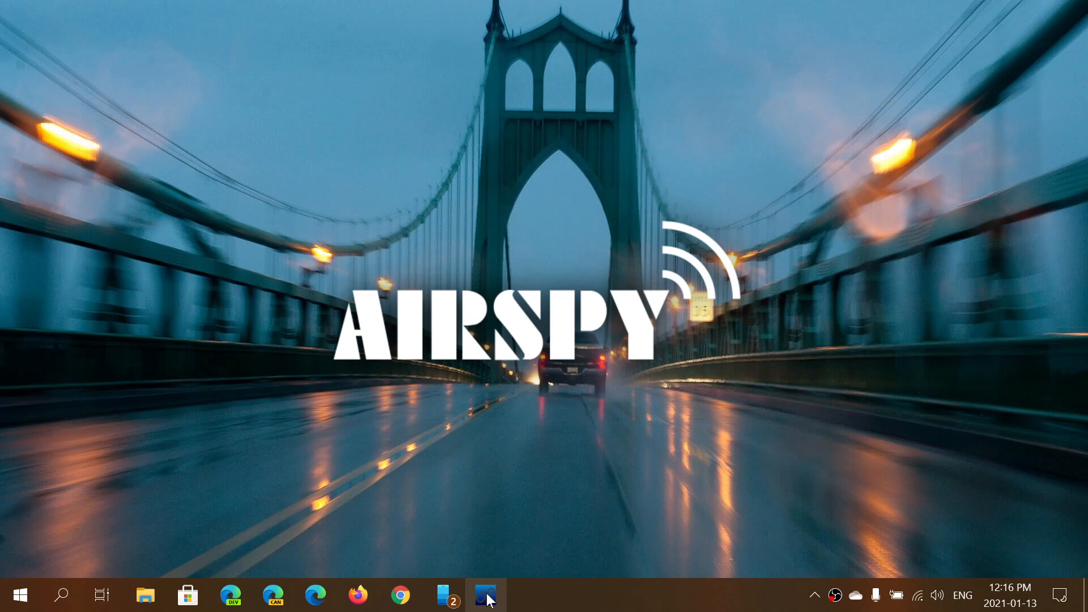
Step: Bring up the loading SDR# window, tuned to 147.125 MHz on the 2m Ham Band
left_click(485, 595)
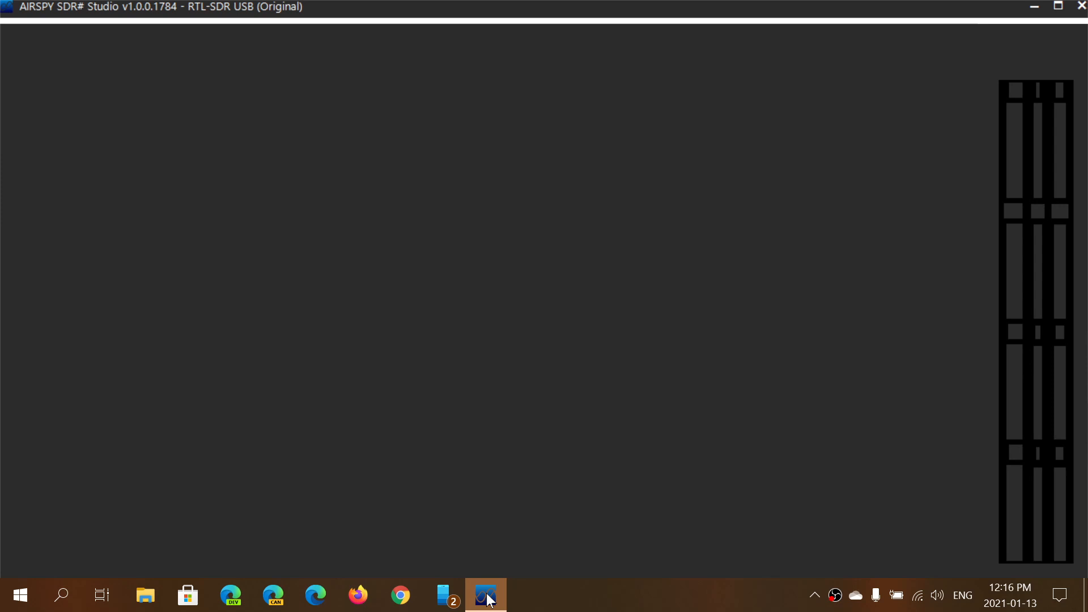
left_click(486, 595)
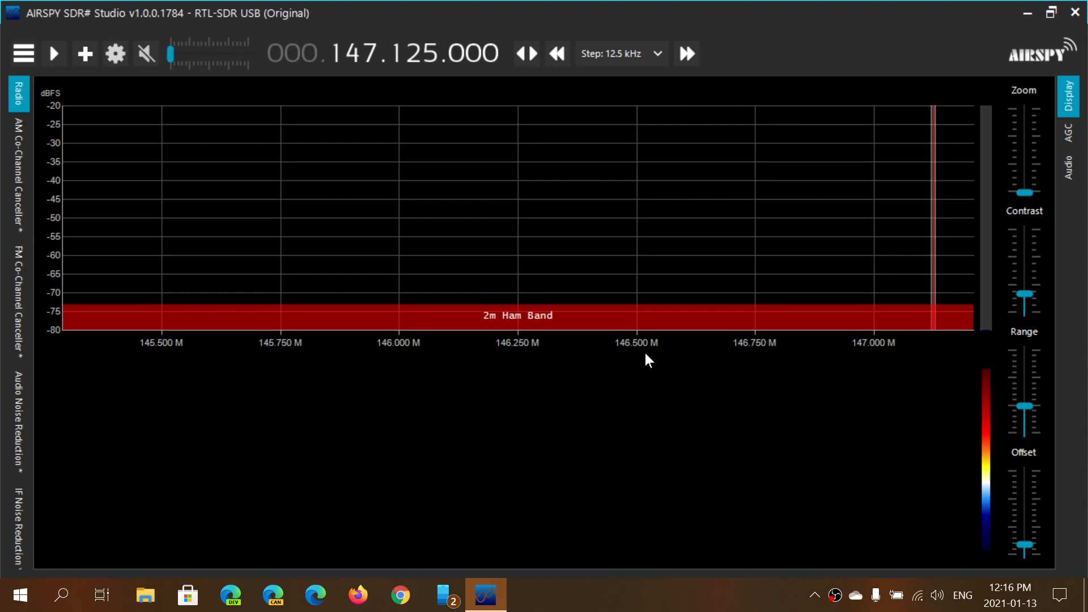
mouse_move(187, 292)
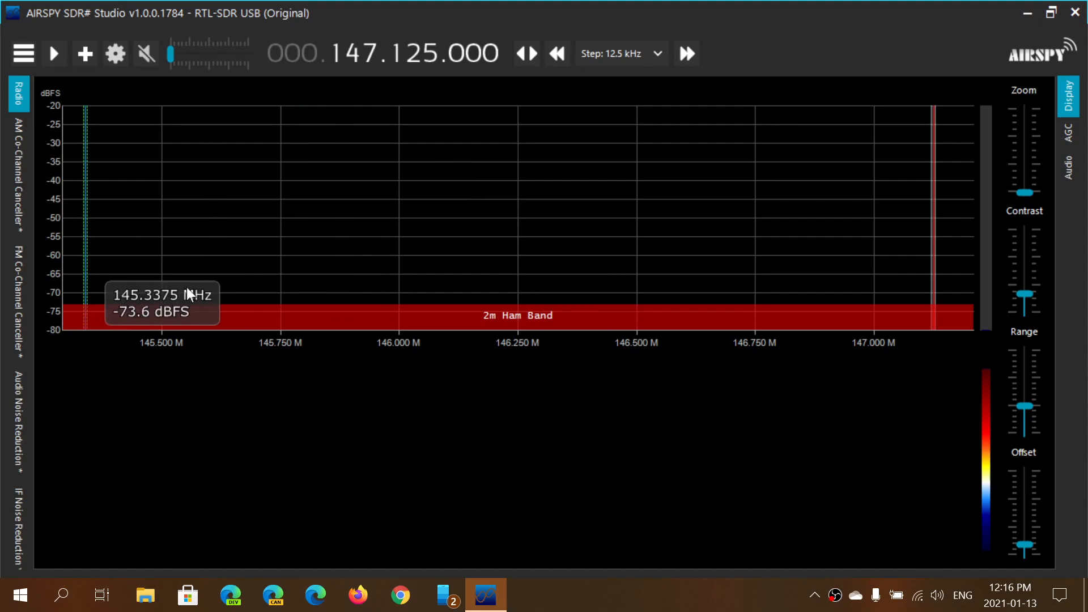
mouse_move(448, 413)
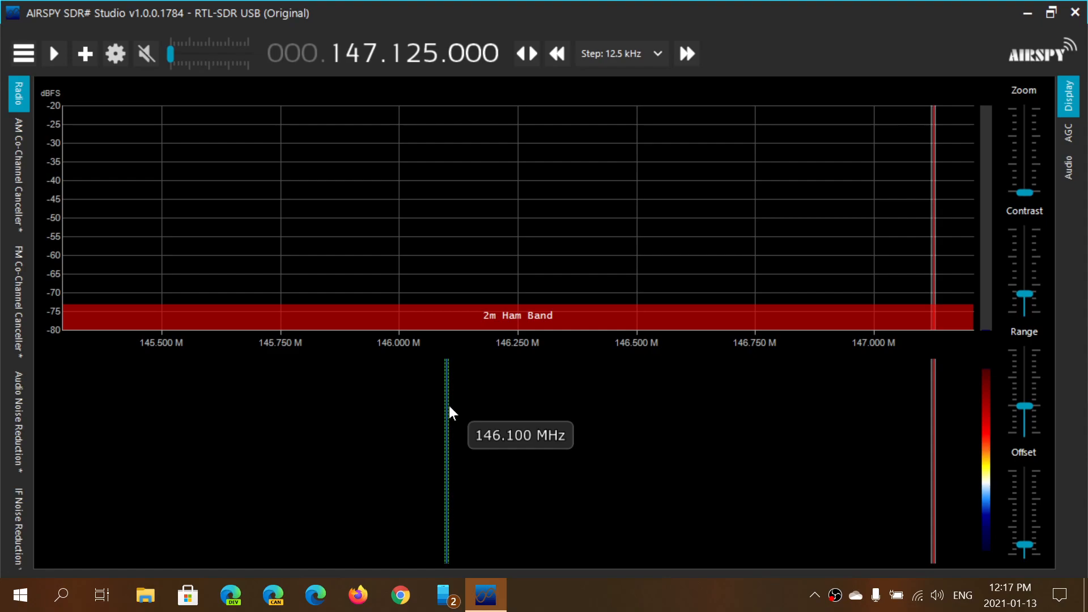
mouse_move(116, 53)
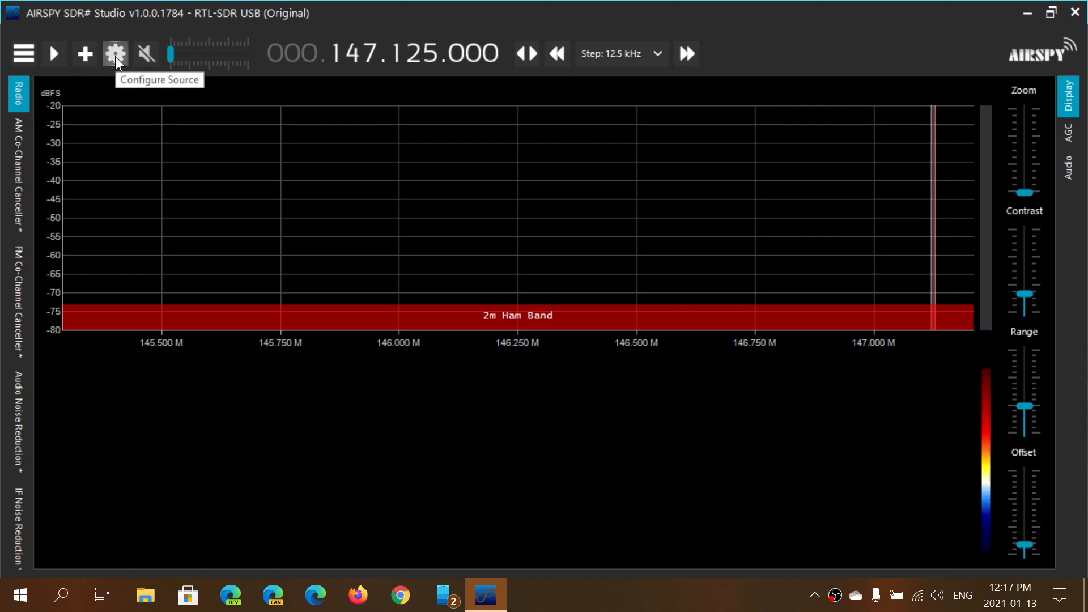
left_click(116, 54)
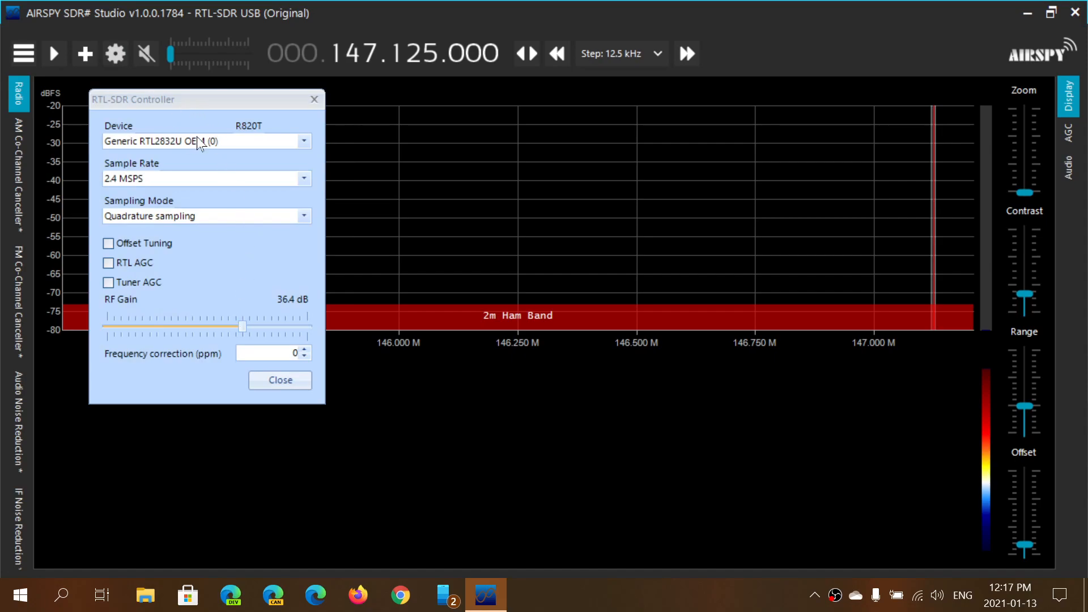
left_click(304, 140)
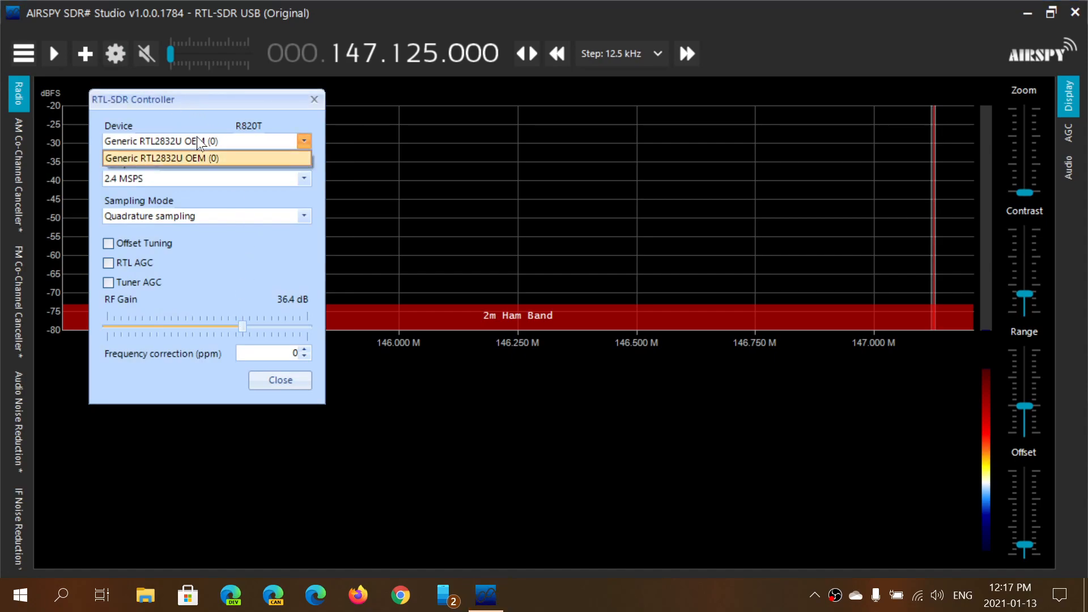
left_click(205, 158)
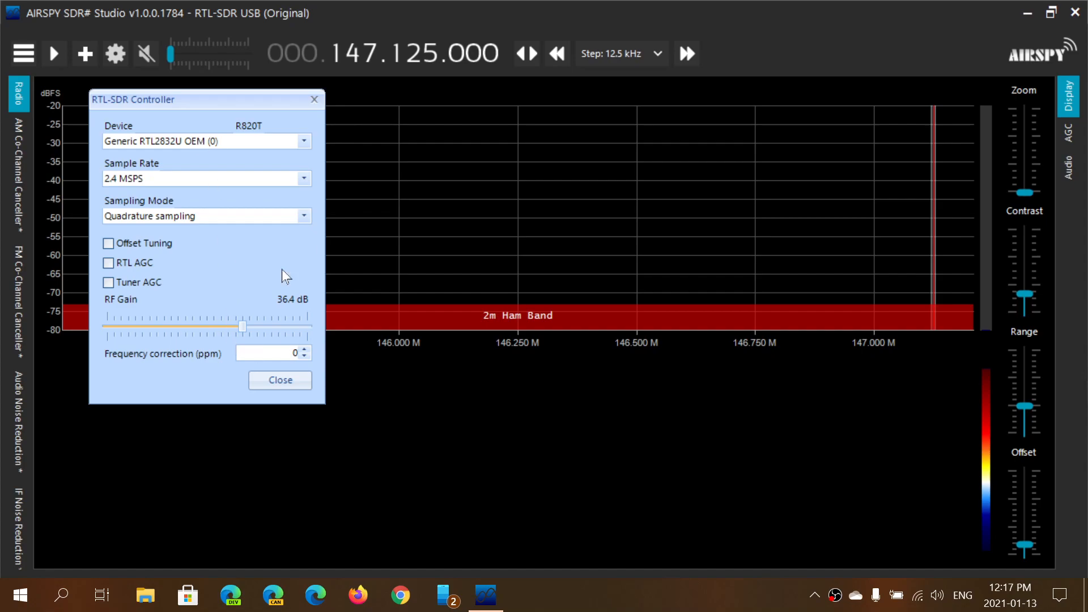
left_click(280, 379)
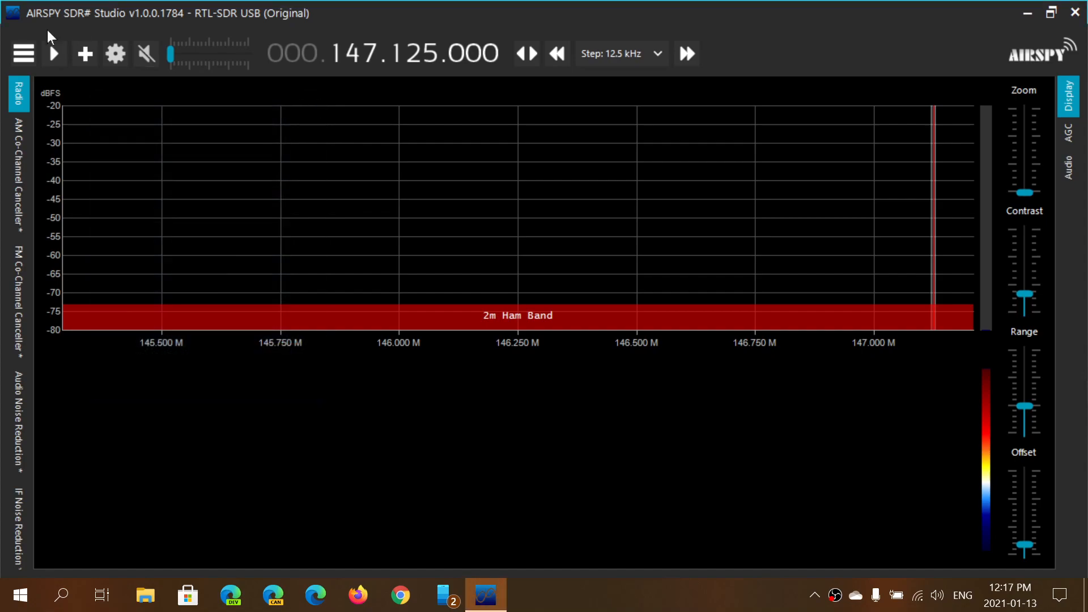
left_click(23, 53)
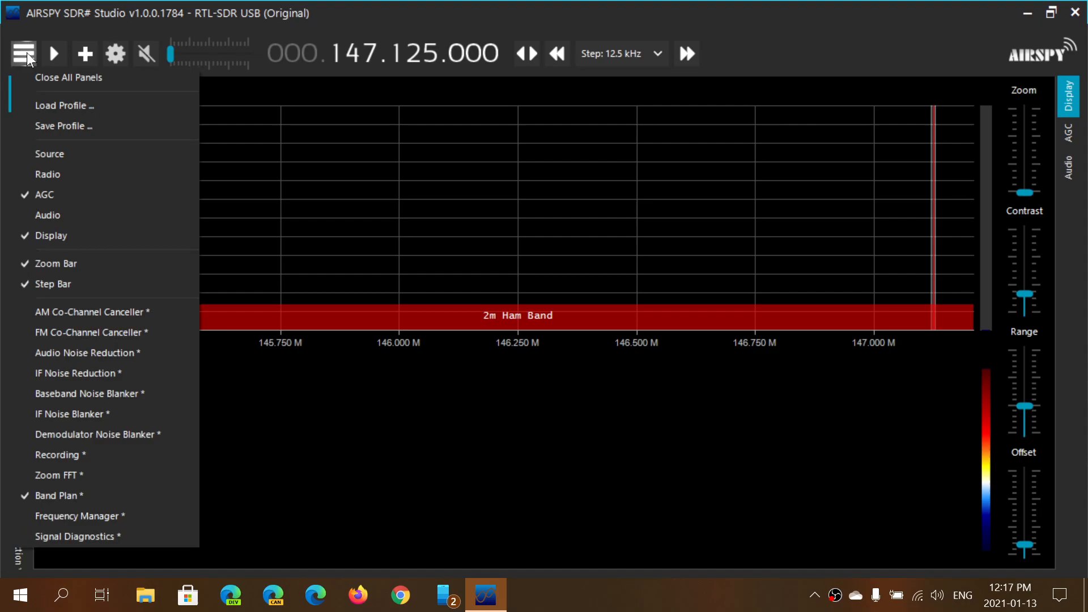
left_click(22, 54)
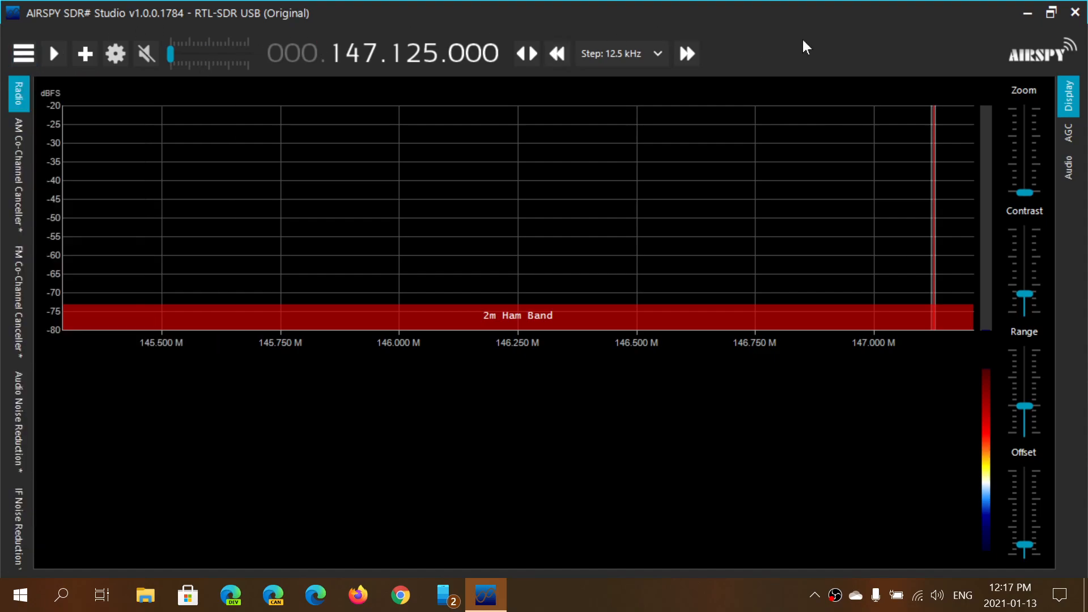
mouse_move(1038, 54)
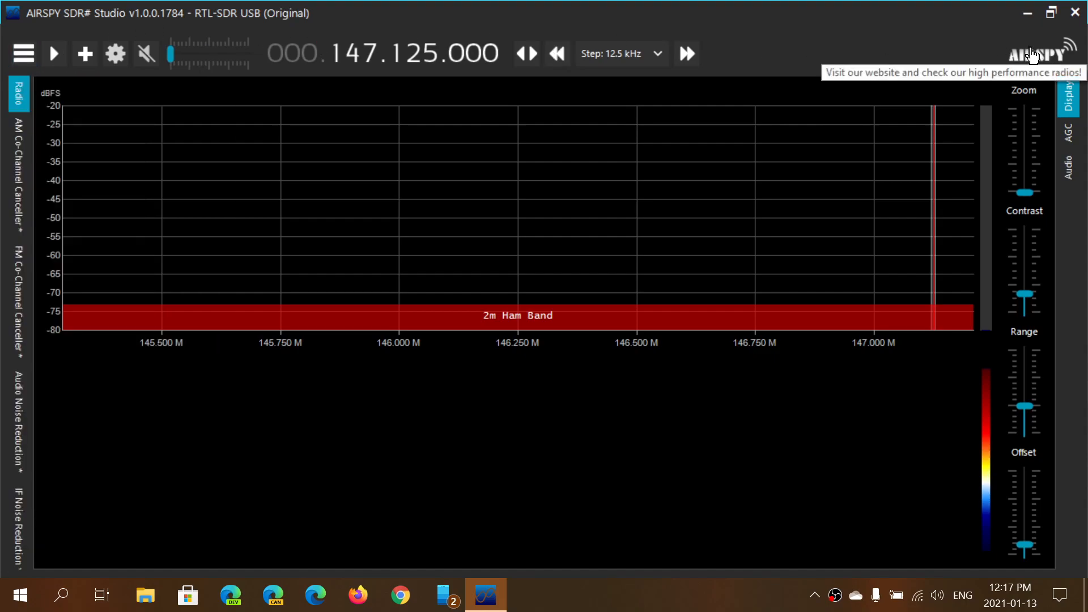
mouse_move(623, 149)
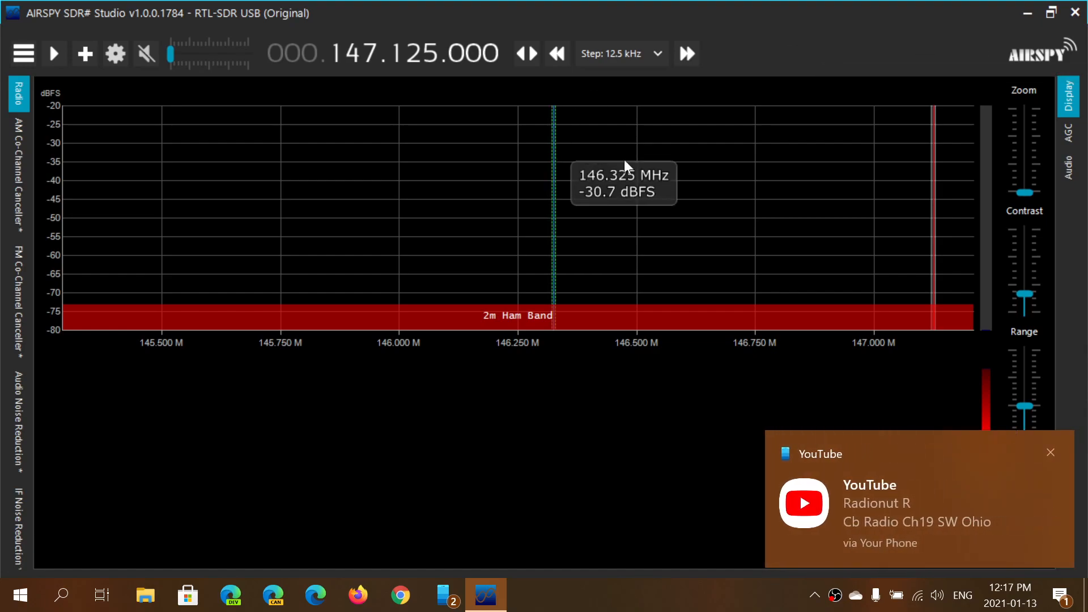
left_click(1050, 453)
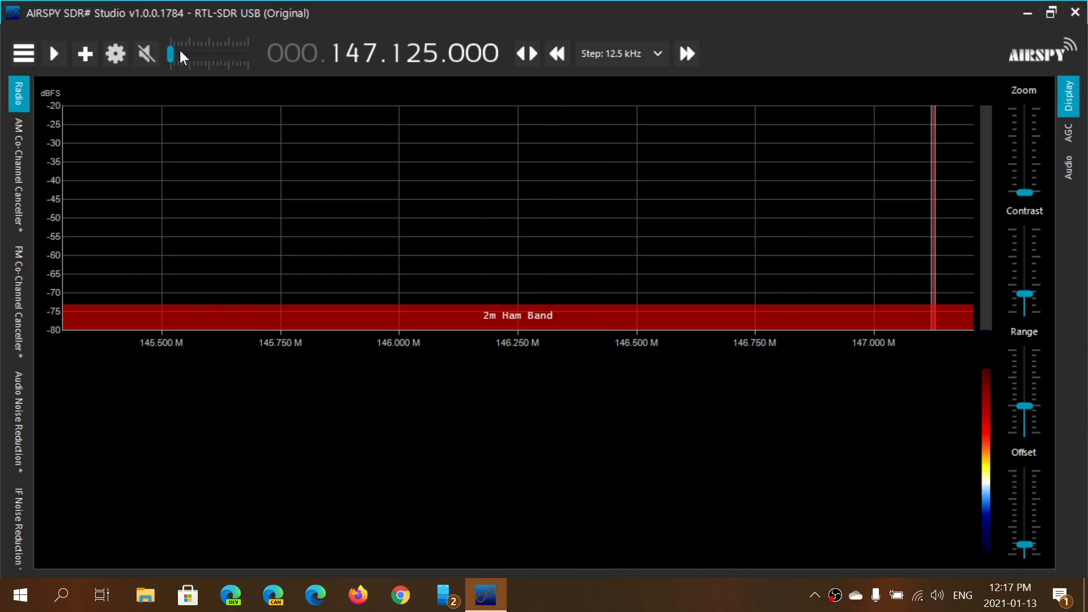
mouse_move(144, 54)
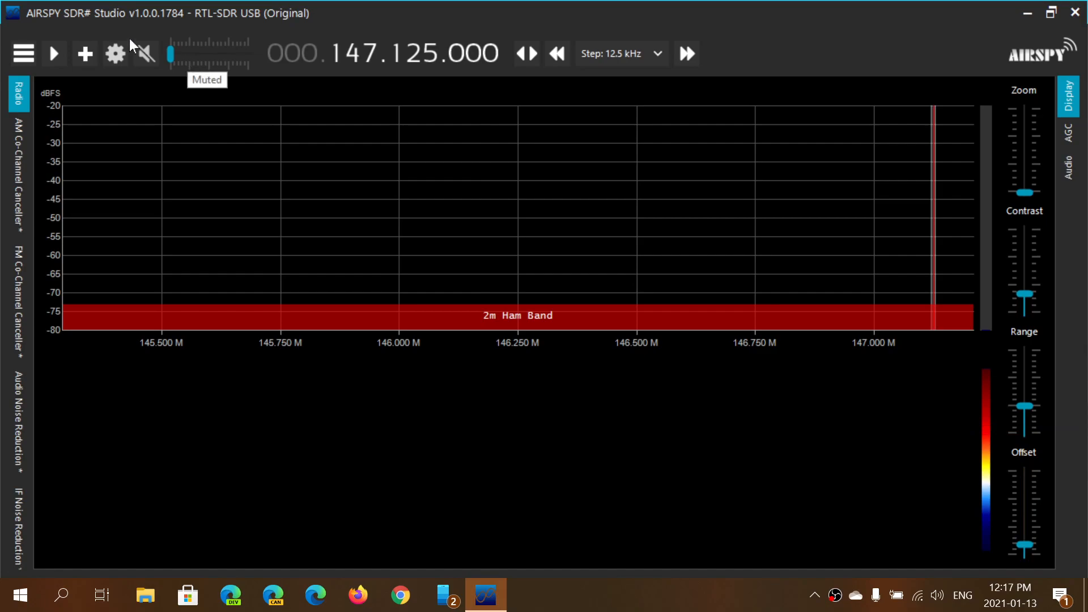
mouse_move(114, 53)
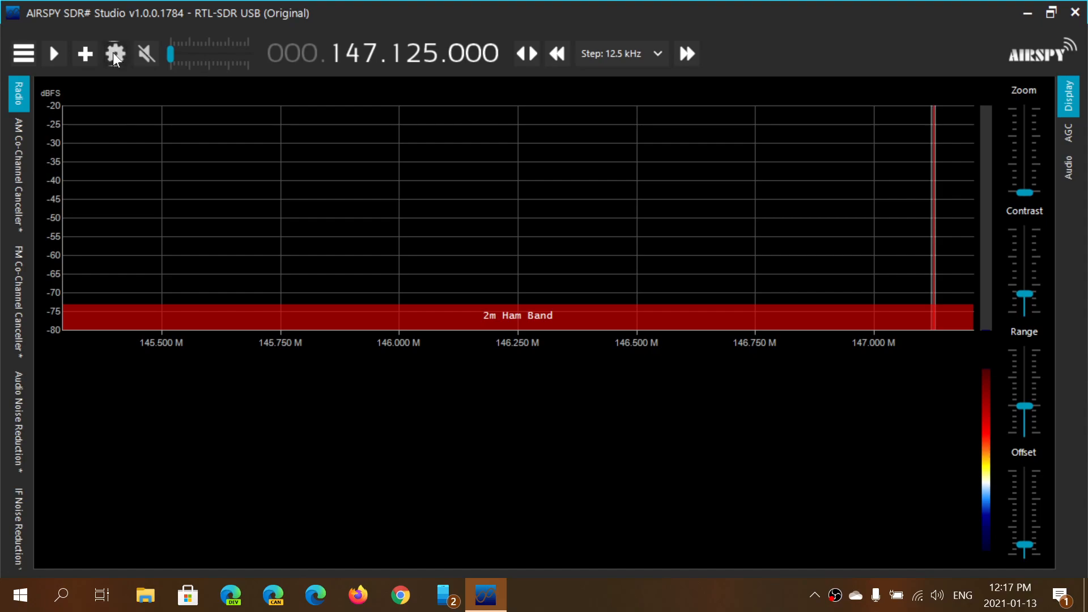
left_click(113, 53)
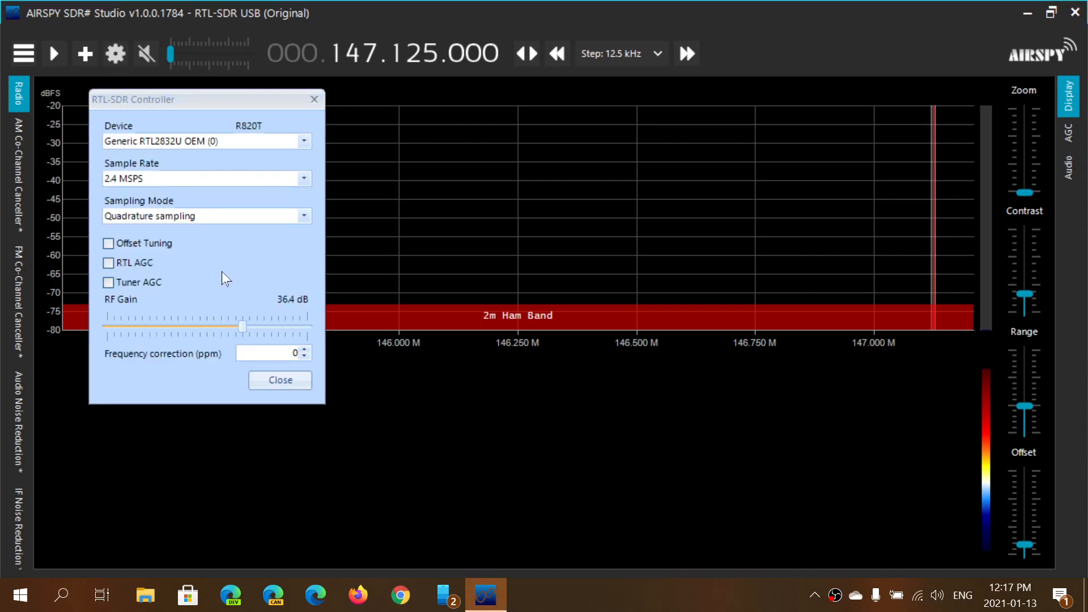
mouse_move(229, 280)
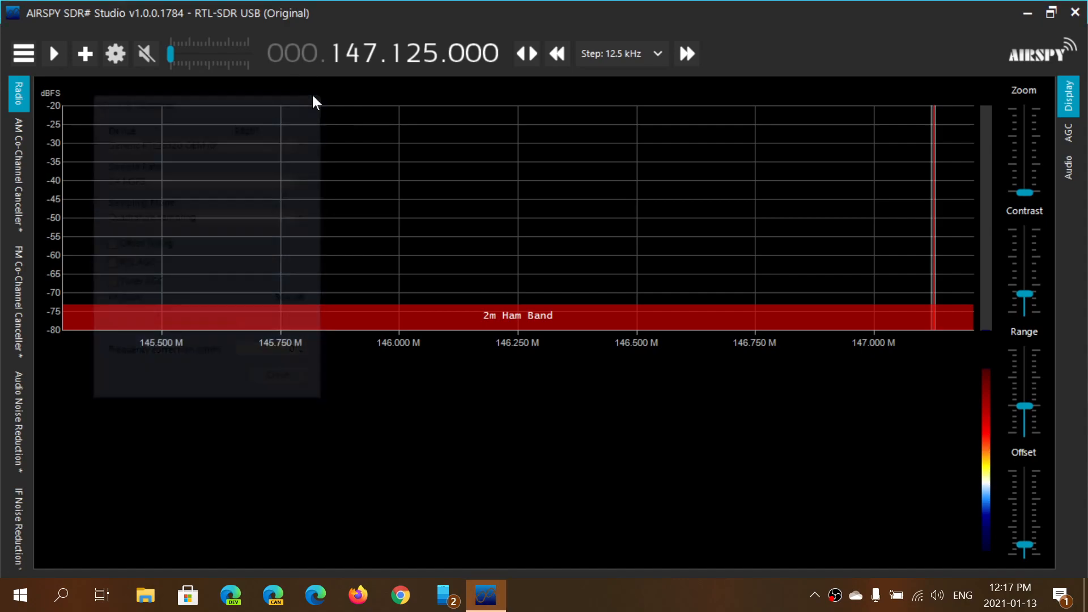
left_click(115, 54)
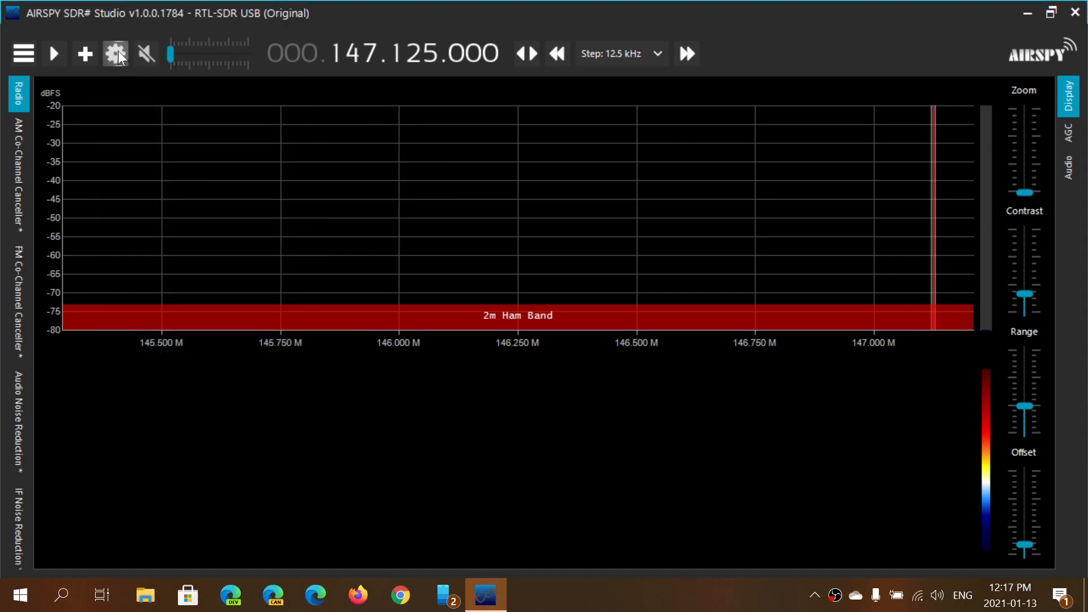
left_click(115, 53)
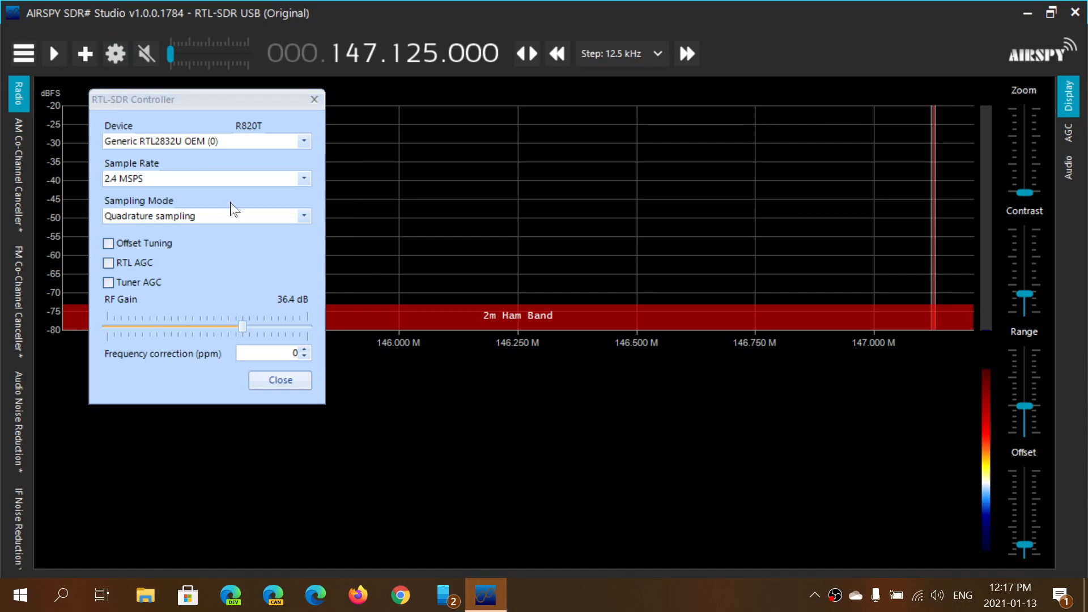
mouse_move(205, 172)
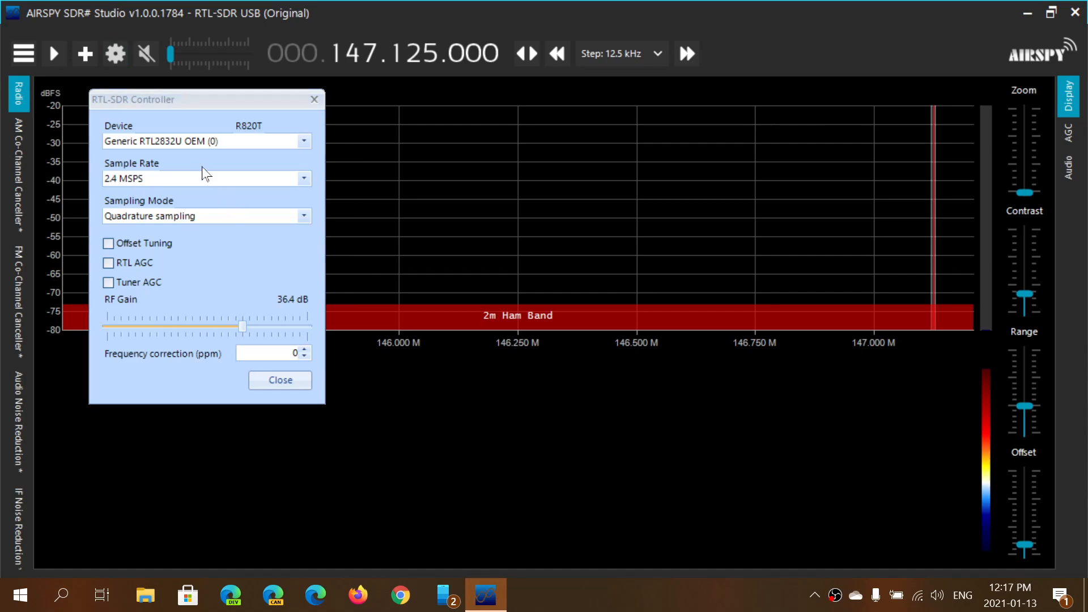
mouse_move(167, 151)
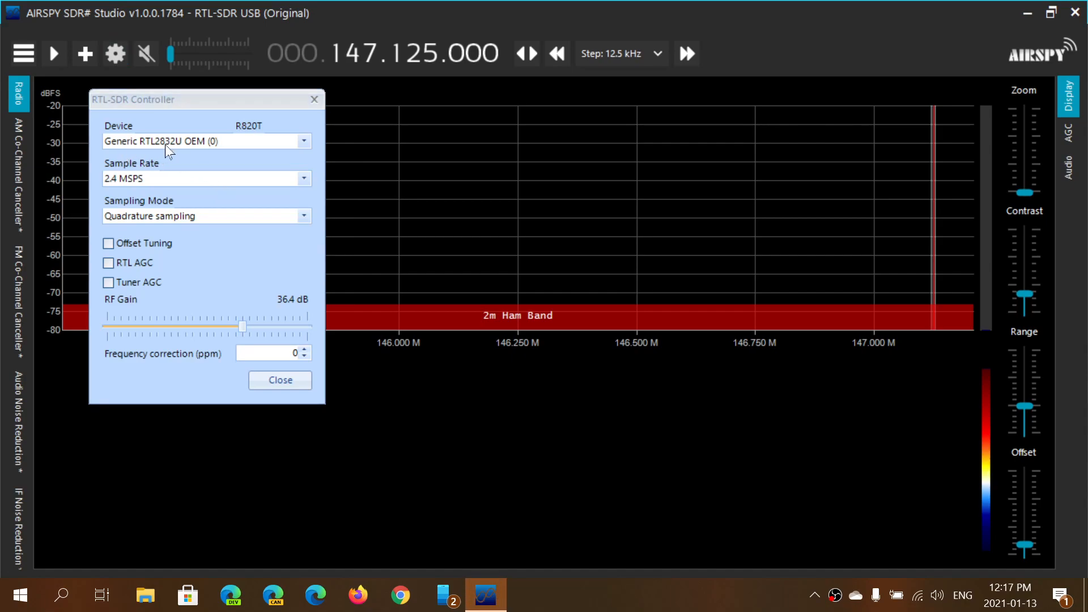
mouse_move(183, 152)
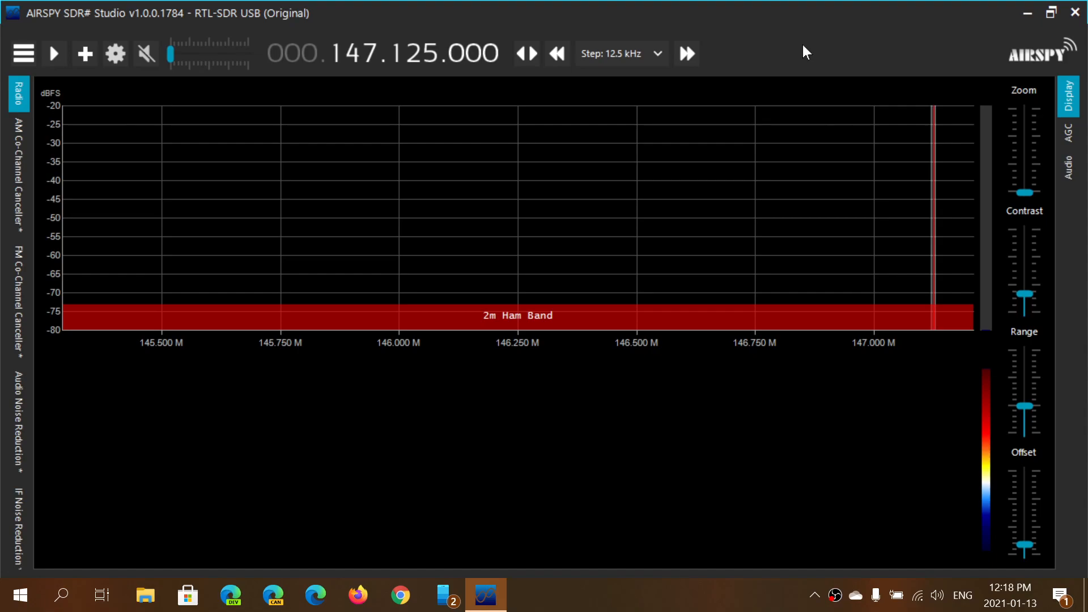
mouse_move(275, 290)
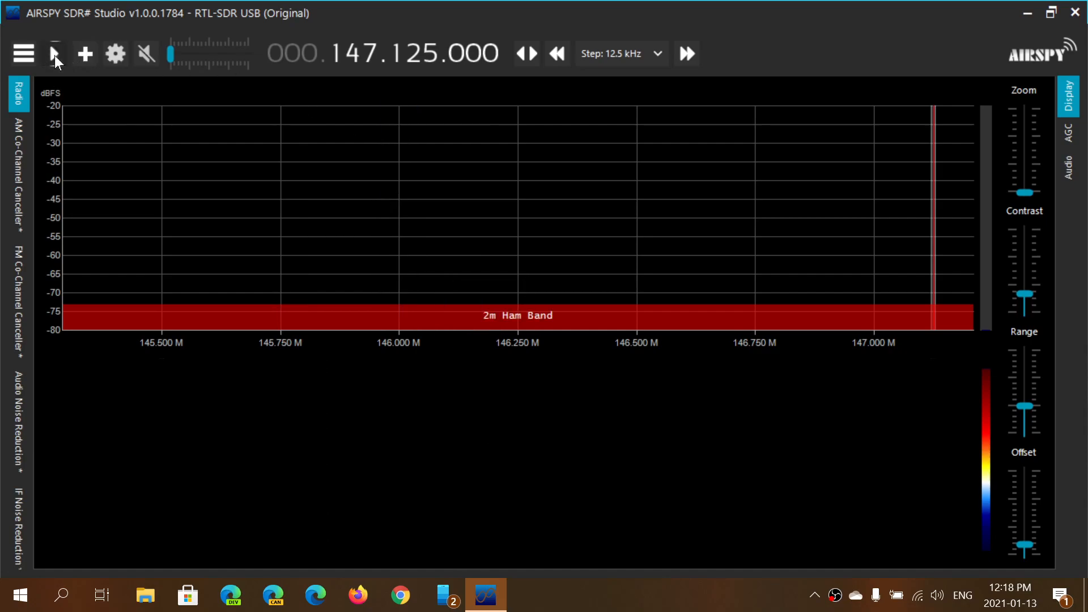
Step: Start the receiver so live signal peaks fill the spectrum and waterfall
left_click(55, 54)
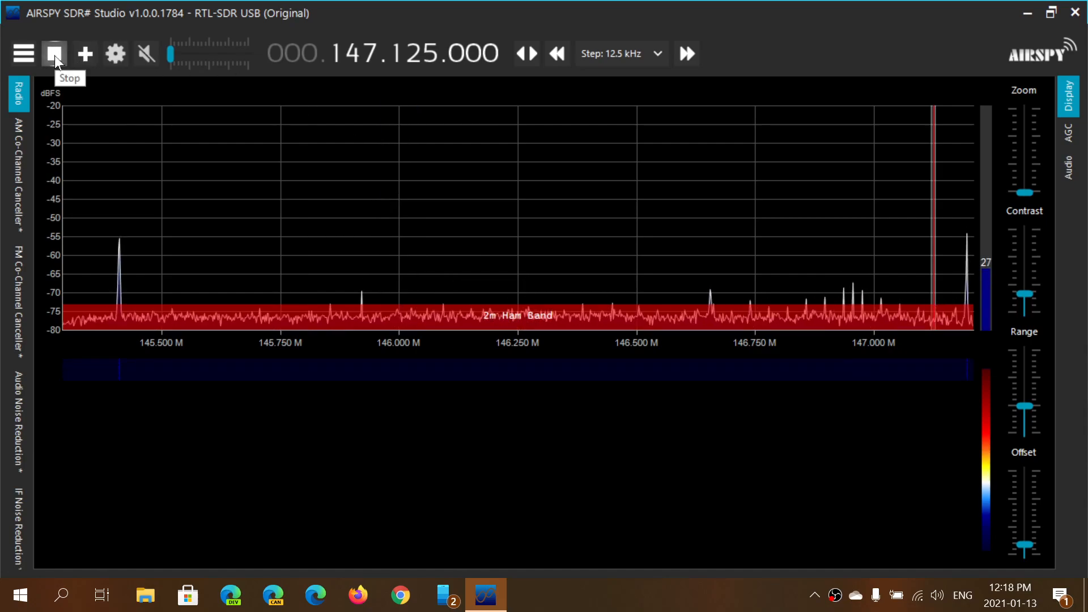
mouse_move(533, 354)
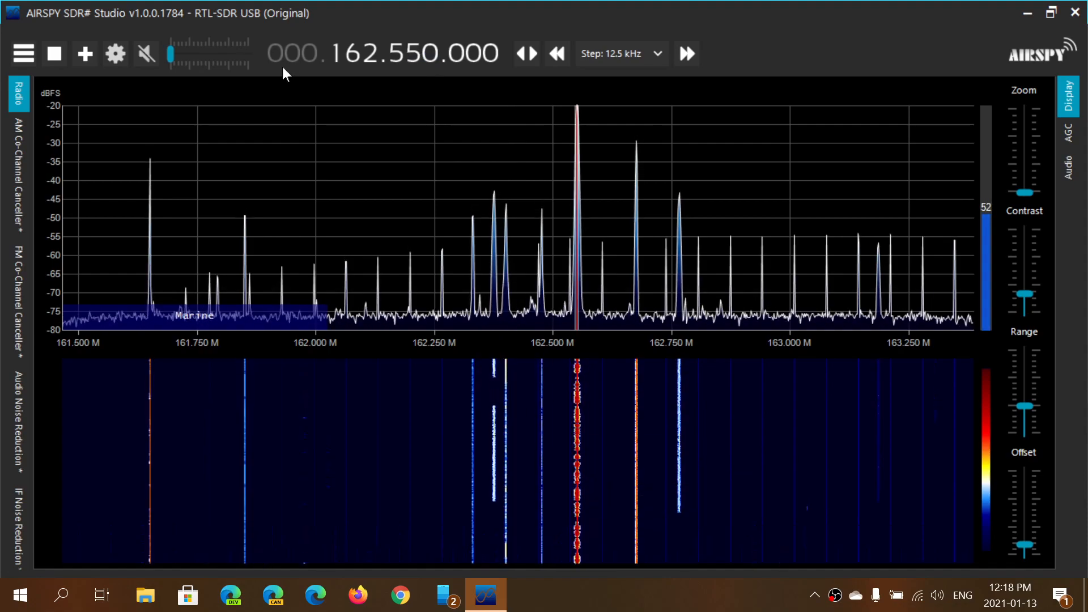
Step: Unmute the audio and settle the volume around 27 dB at 162.400 MHz
left_click_drag(170, 54, 200, 55)
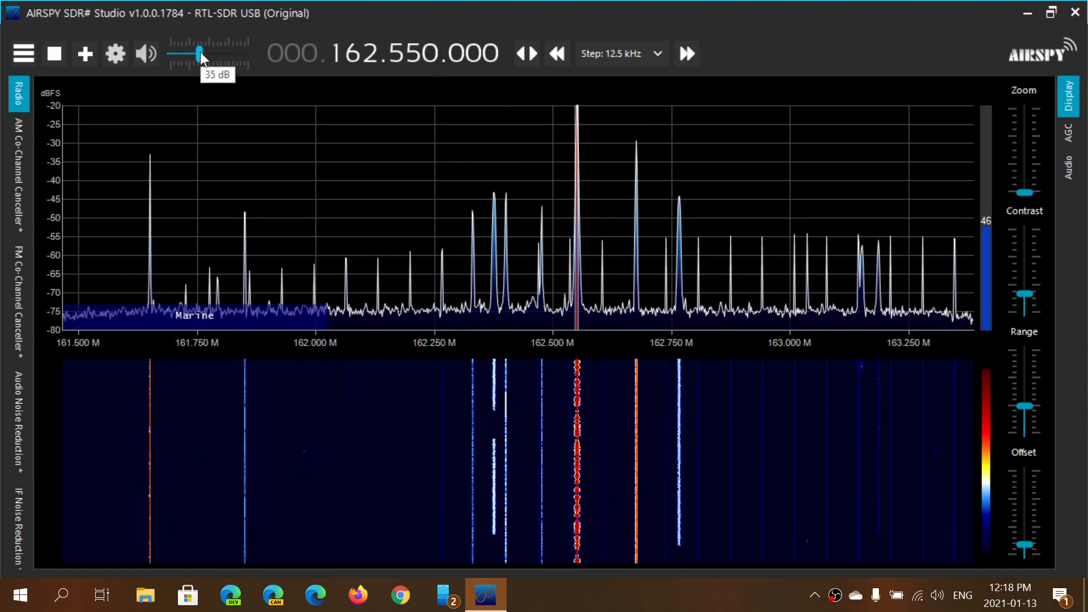
left_click_drag(202, 53, 229, 53)
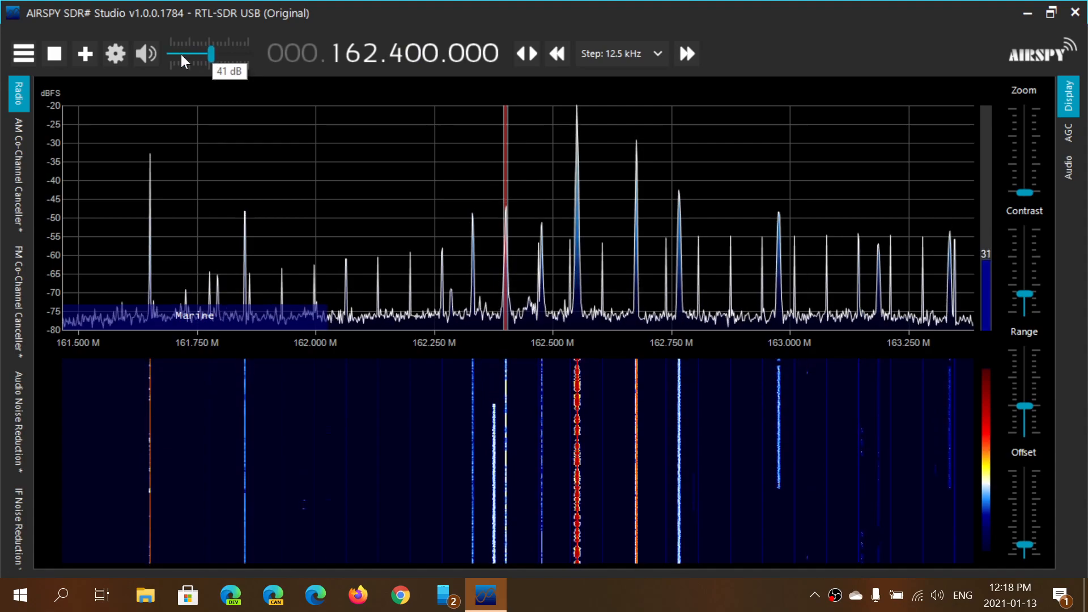
left_click_drag(212, 53, 181, 53)
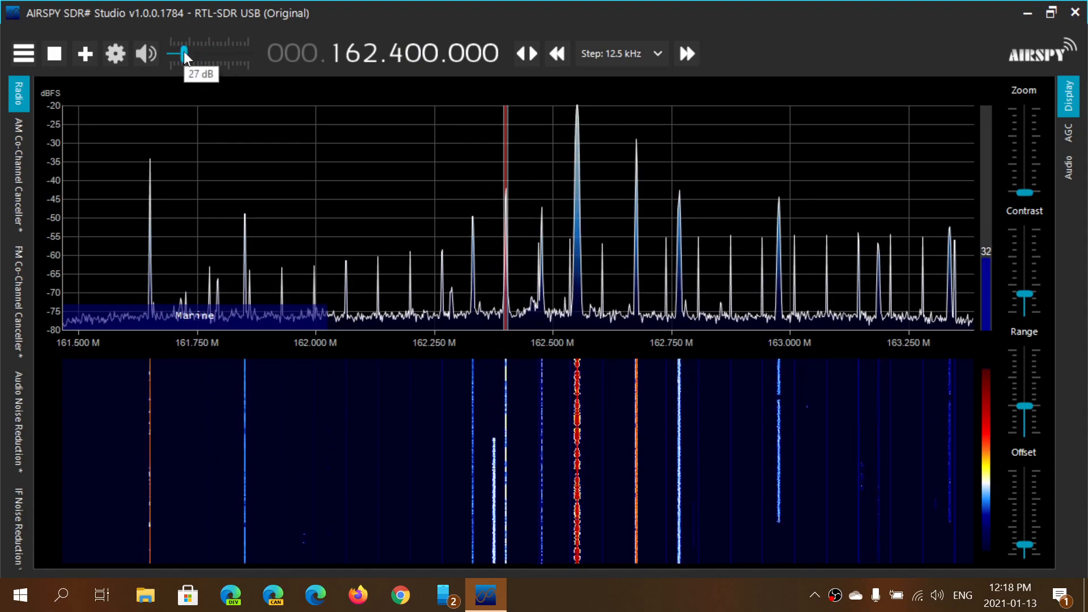
mouse_move(425, 20)
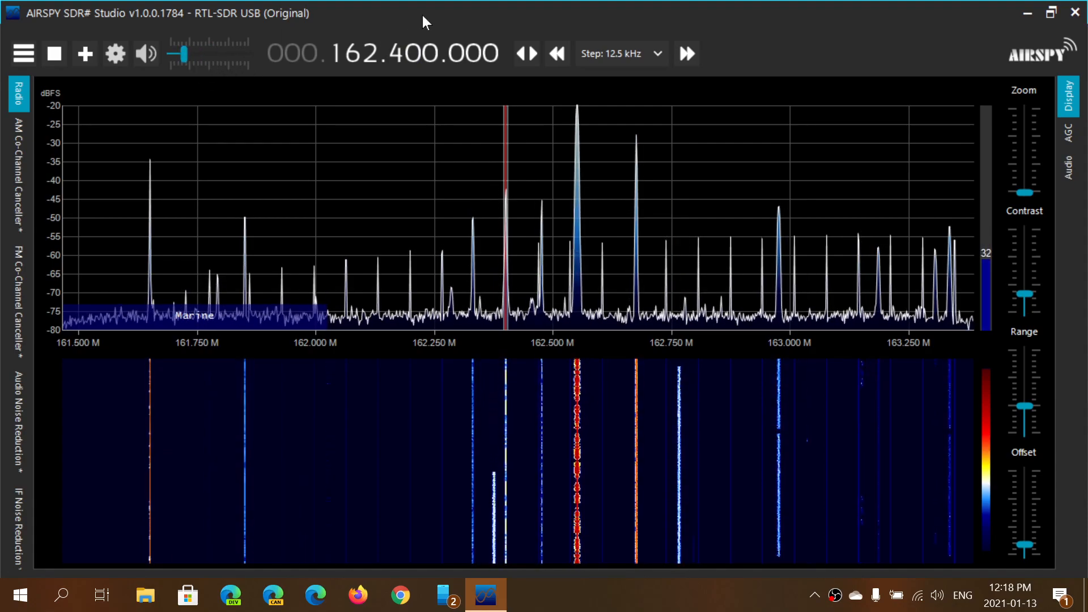